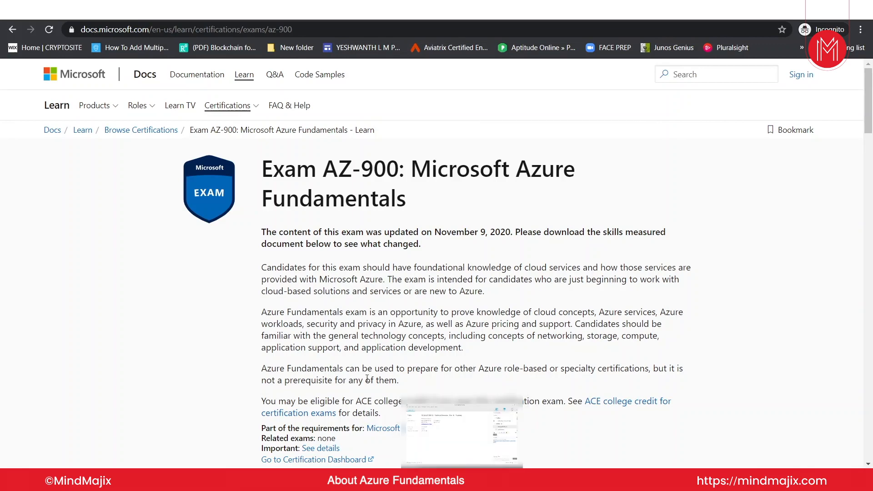
Scroll the AZ-900 exam page past the $99 USD scheduling options to Skills measured.
{"action": "scroll", "scroll_direction": "down", "scroll_amount": 3}
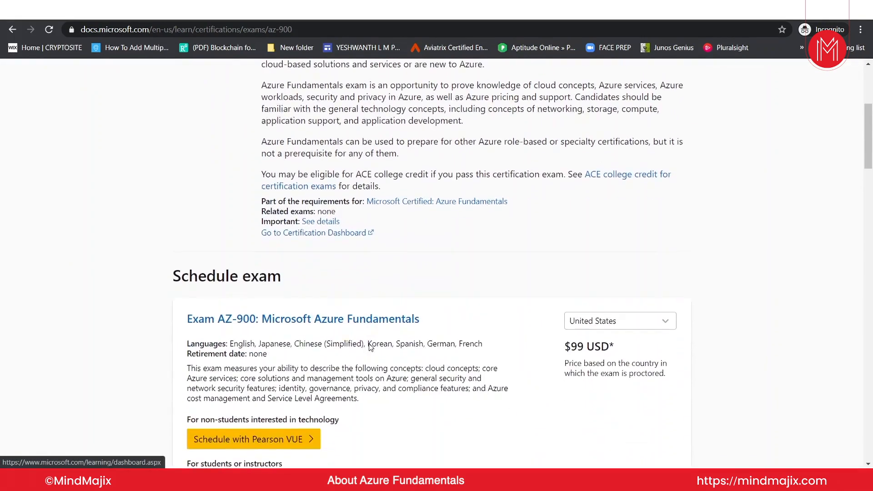
{"action": "scroll", "scroll_direction": "down", "scroll_amount": 3}
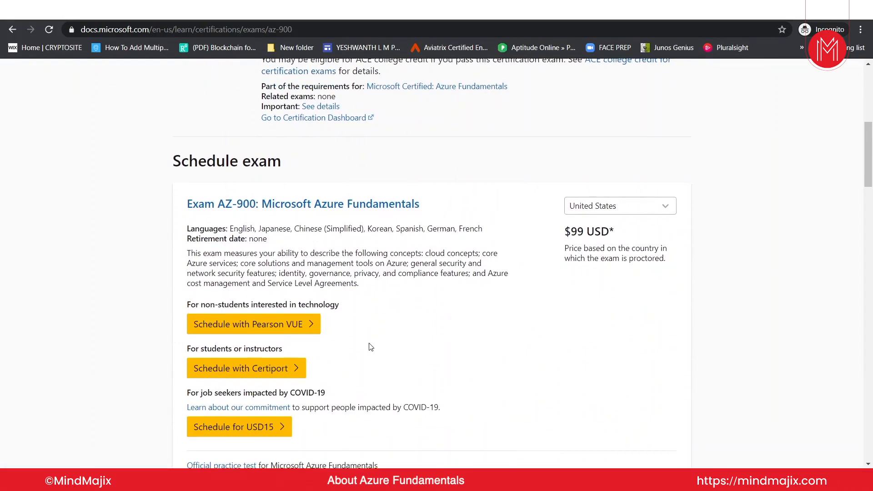
{"action": "scroll", "scroll_direction": "down", "scroll_amount": 3}
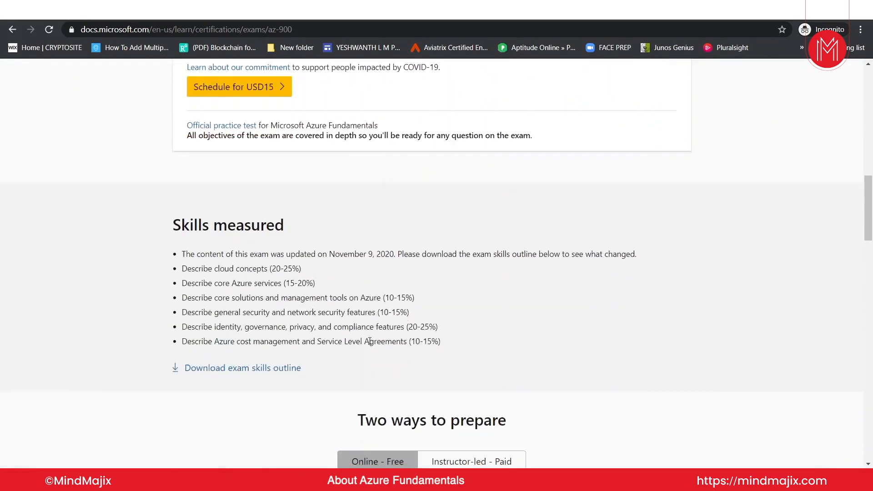
{"action": "mouse_move", "coordinate": [317, 310]}
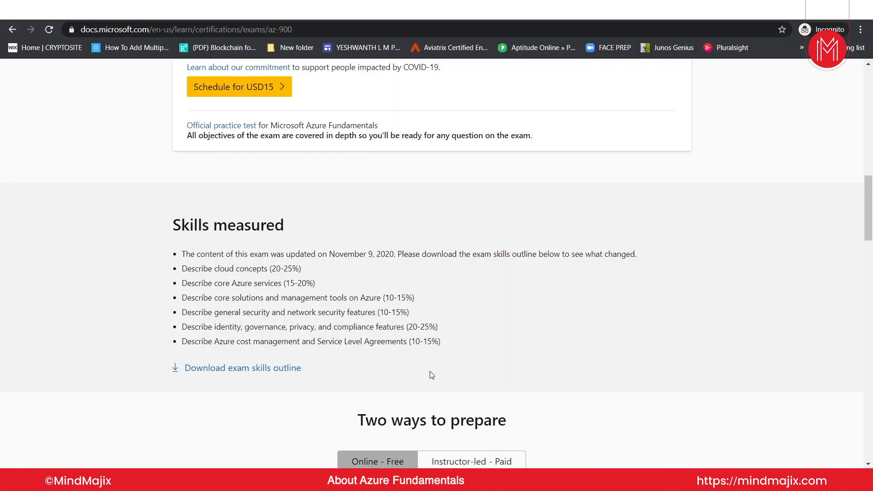
{"action": "mouse_move", "coordinate": [462, 376]}
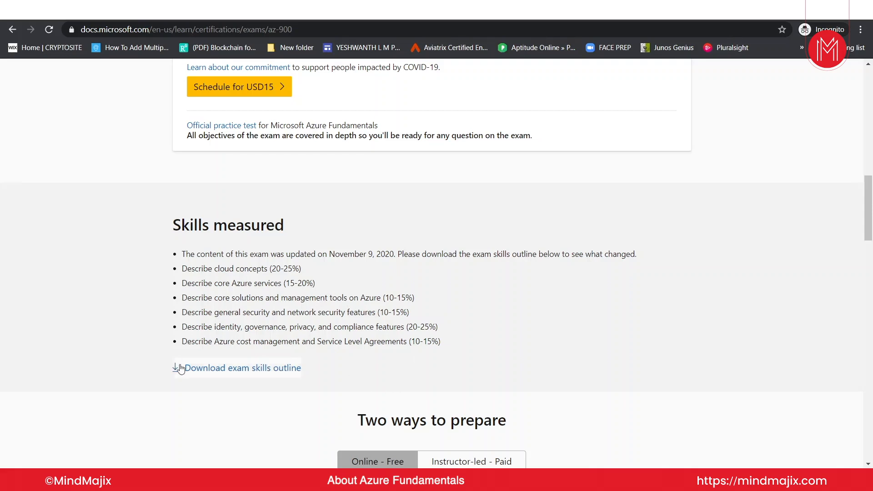
{"action": "mouse_move", "coordinate": [289, 373]}
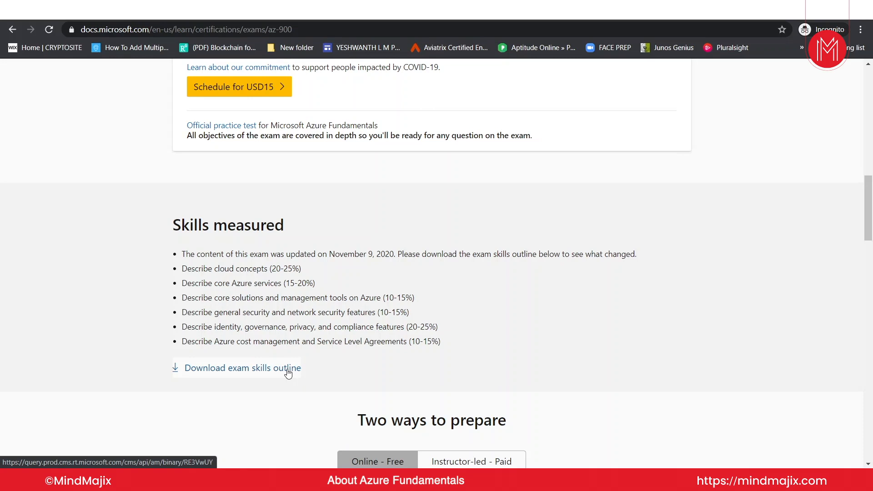
{"action": "mouse_move", "coordinate": [178, 241]}
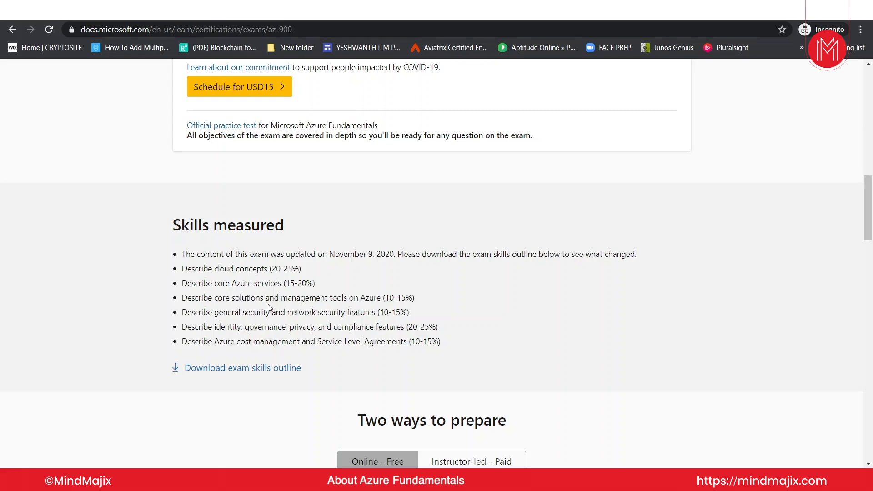
{"action": "mouse_move", "coordinate": [377, 304]}
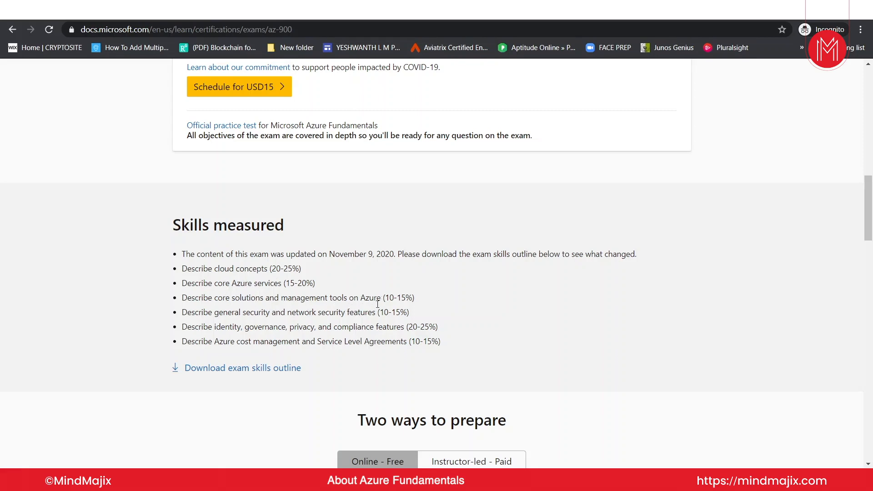
{"action": "mouse_move", "coordinate": [262, 312]}
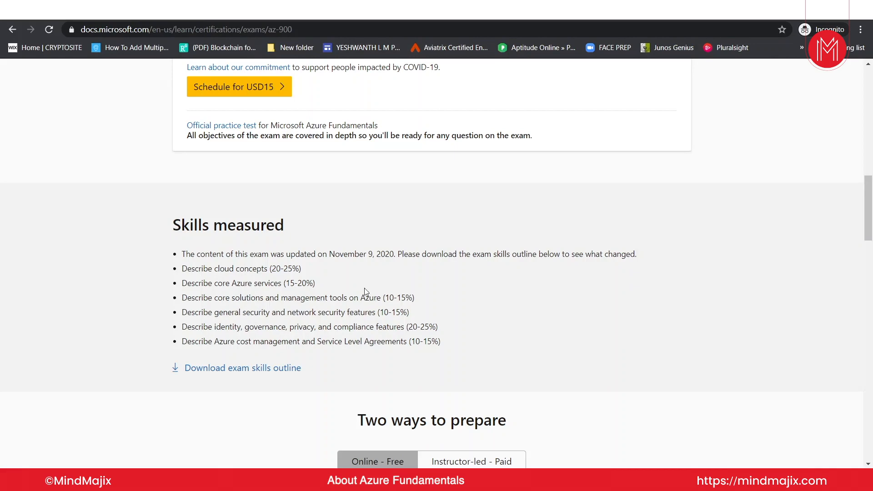
{"action": "mouse_move", "coordinate": [349, 294]}
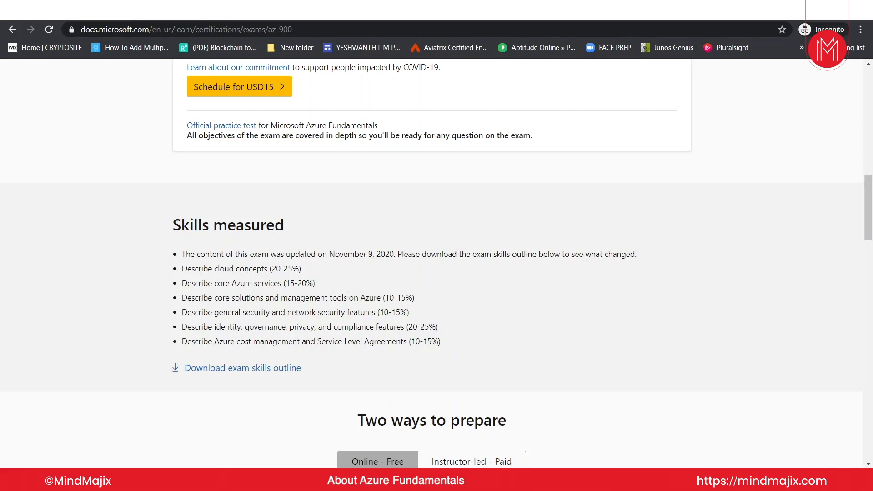
Open the AZ-900 skills outline PDF and read its first pages.
{"action": "left_click", "coordinate": [243, 368]}
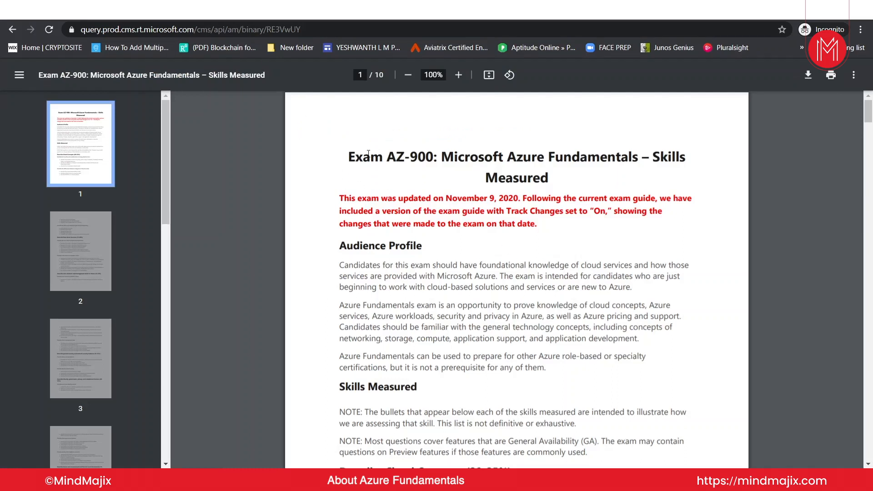
{"action": "mouse_move", "coordinate": [491, 214]}
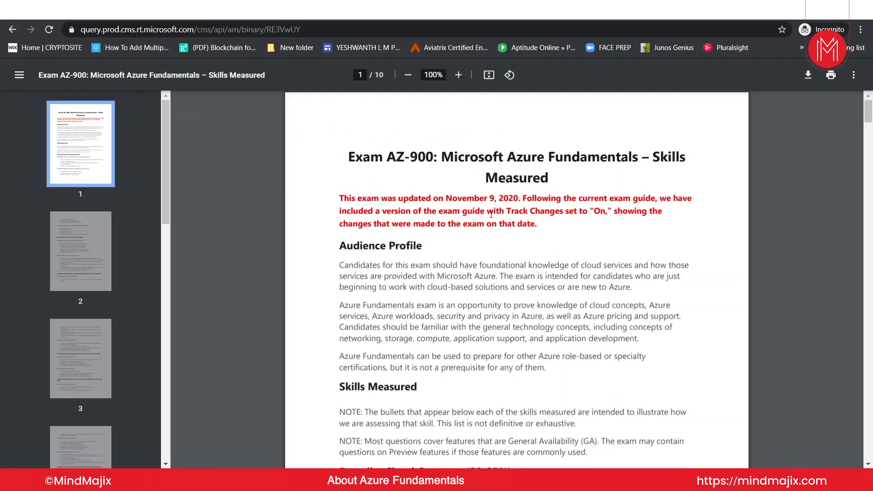
{"action": "scroll", "scroll_direction": "down", "scroll_amount": 3}
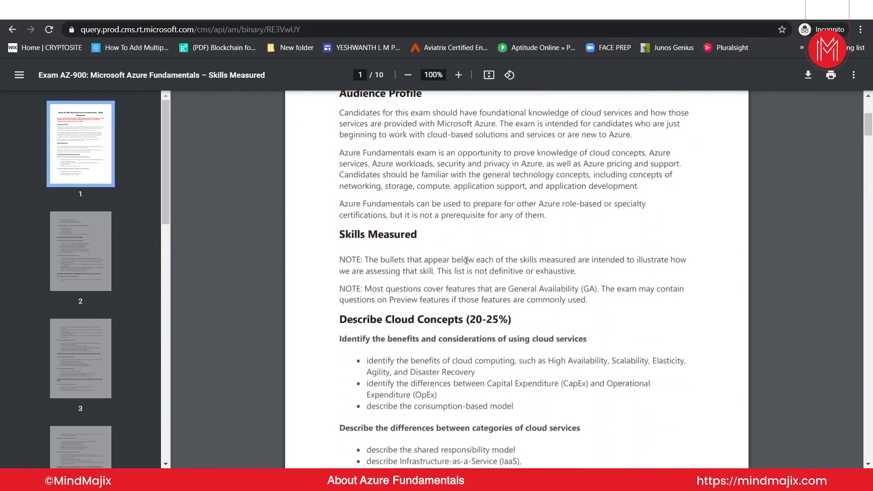
{"action": "scroll", "scroll_direction": "down", "scroll_amount": 3}
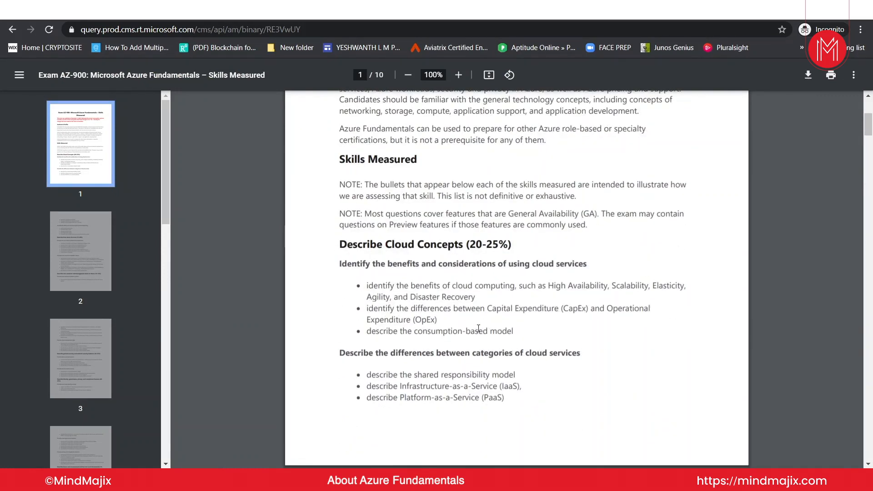
{"action": "mouse_move", "coordinate": [519, 331]}
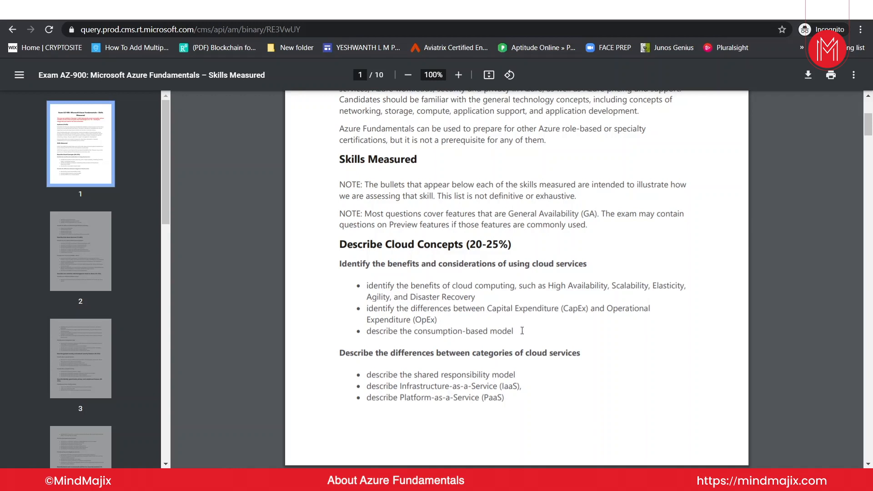
{"action": "mouse_move", "coordinate": [473, 346]}
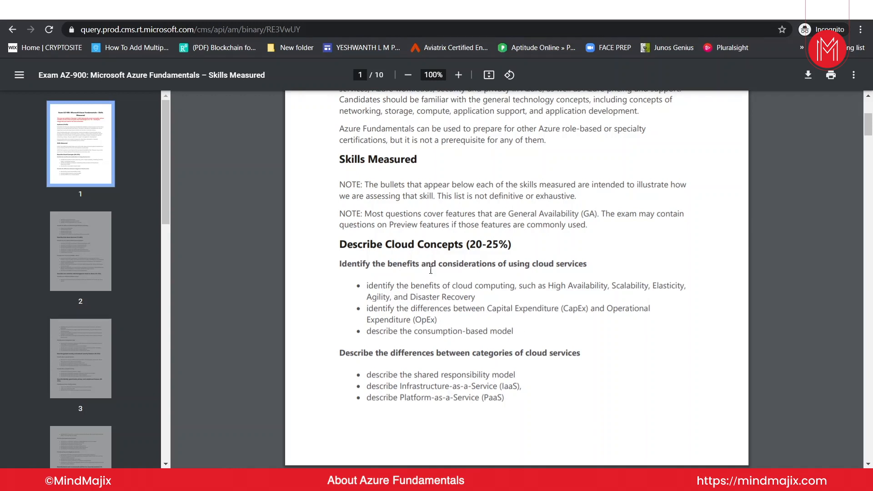
{"action": "mouse_move", "coordinate": [567, 263]}
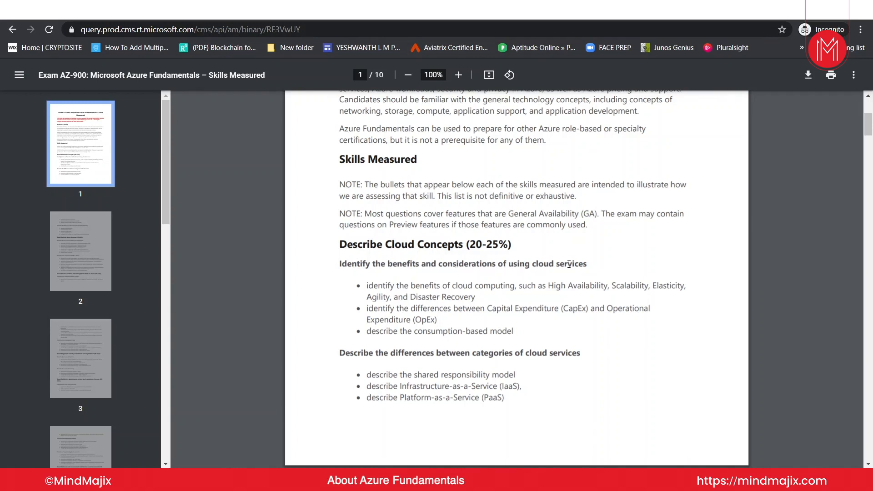
{"action": "scroll", "scroll_direction": "down", "scroll_amount": 3}
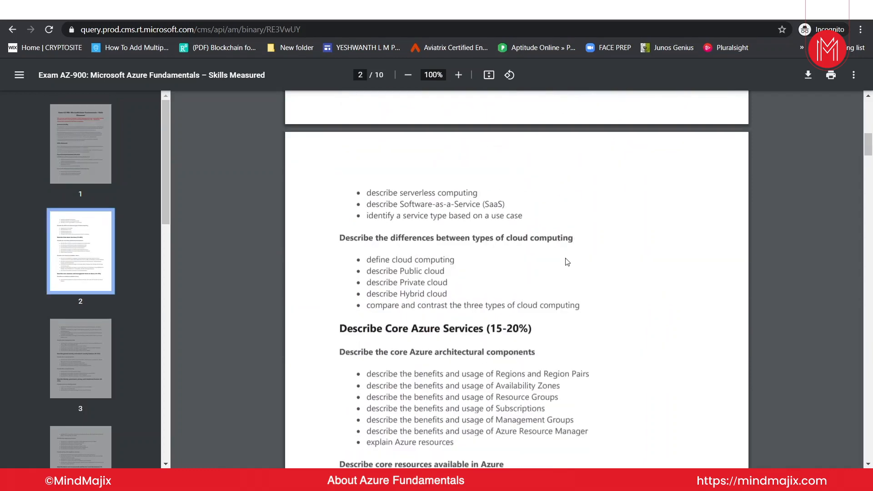
Read on through the identity, governance, privacy and compliance section to page 4's change notes.
{"action": "scroll", "scroll_direction": "down", "scroll_amount": 3}
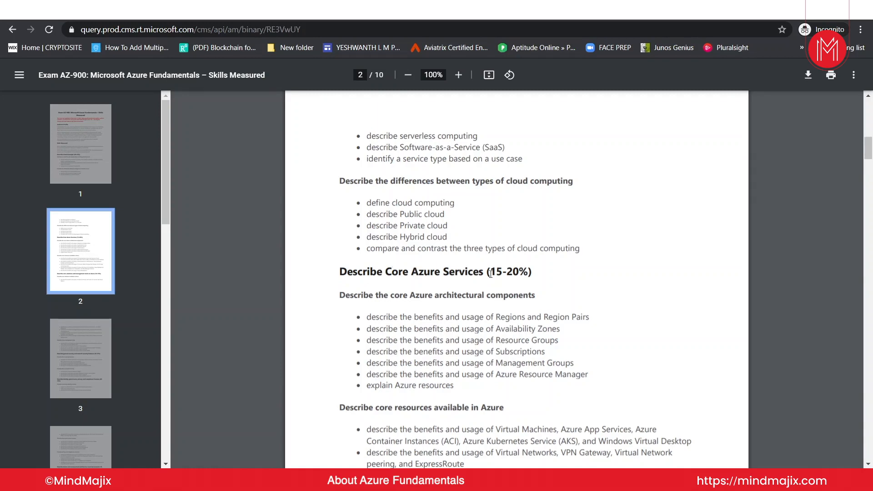
{"action": "scroll", "scroll_direction": "down", "scroll_amount": 3}
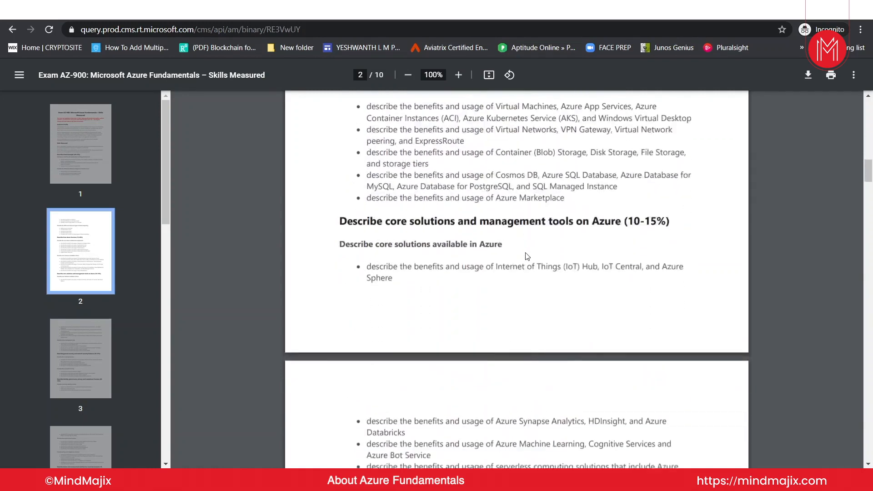
{"action": "scroll", "scroll_direction": "down", "scroll_amount": 3}
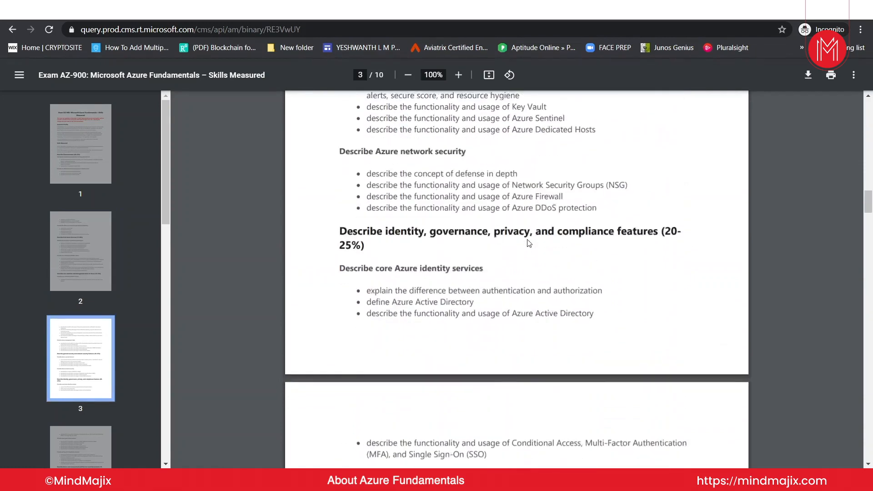
{"action": "scroll", "scroll_direction": "down", "scroll_amount": 3}
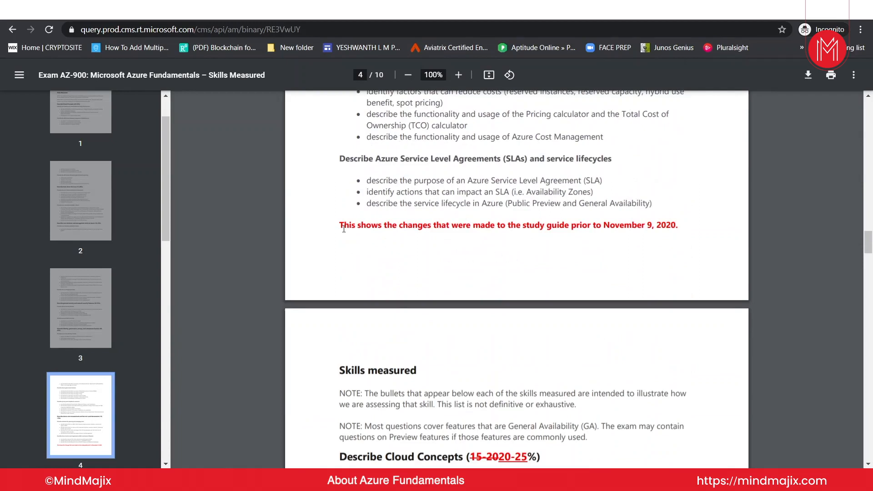
Drag to page 4, then scroll to page 5's Cloud Concepts (20–25%) and Core Azure Services (15–20%) changes.
{"action": "left_click_drag", "start_coordinate": [341, 225], "coordinate": [490, 228]}
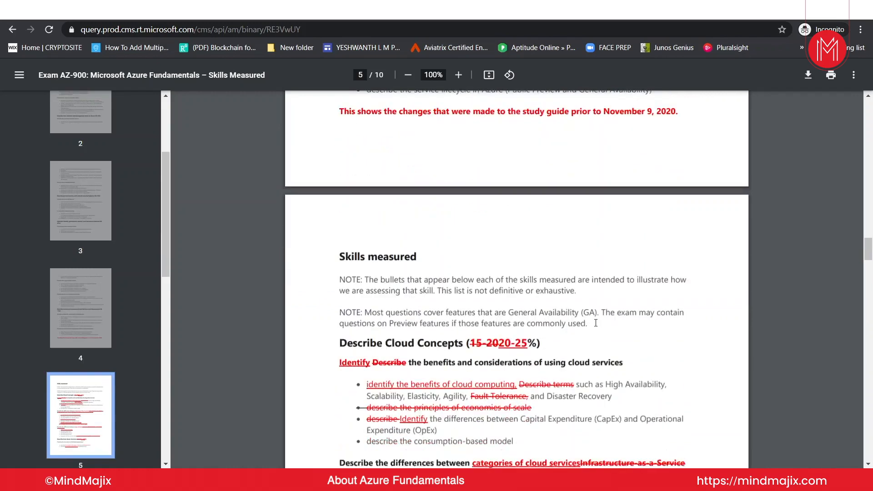
{"action": "scroll", "scroll_direction": "down", "scroll_amount": 3}
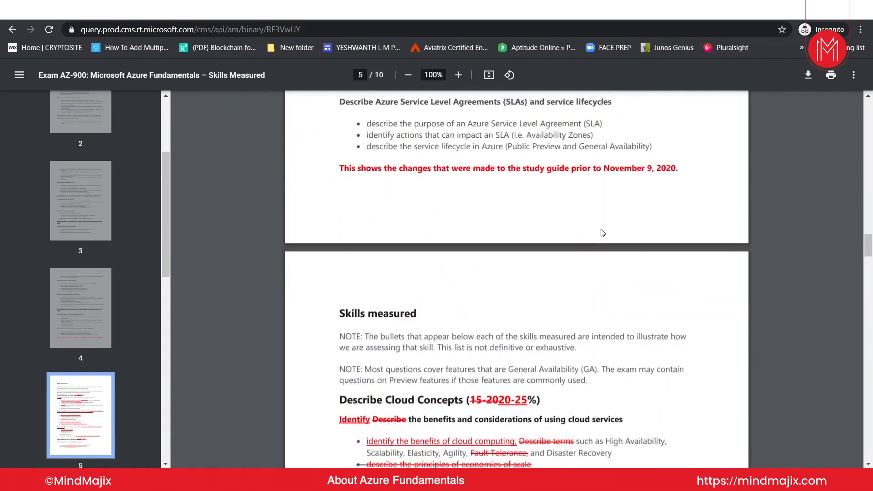
{"action": "mouse_move", "coordinate": [602, 169]}
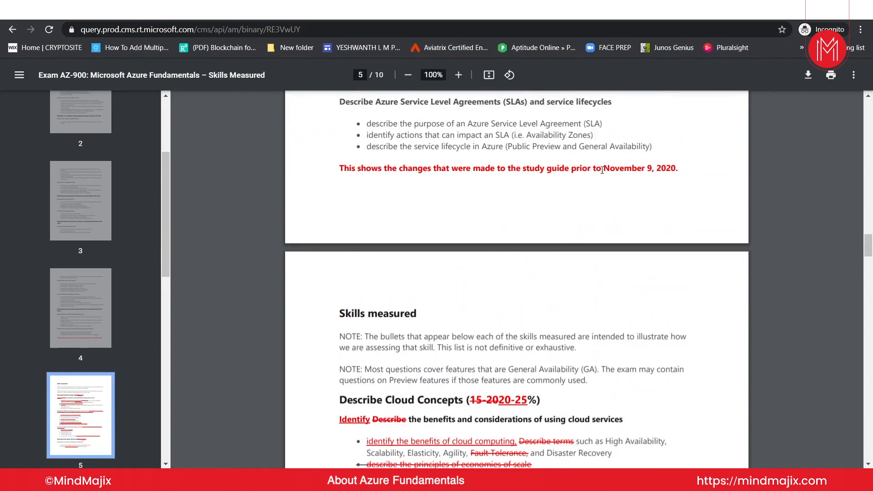
{"action": "mouse_move", "coordinate": [563, 271]}
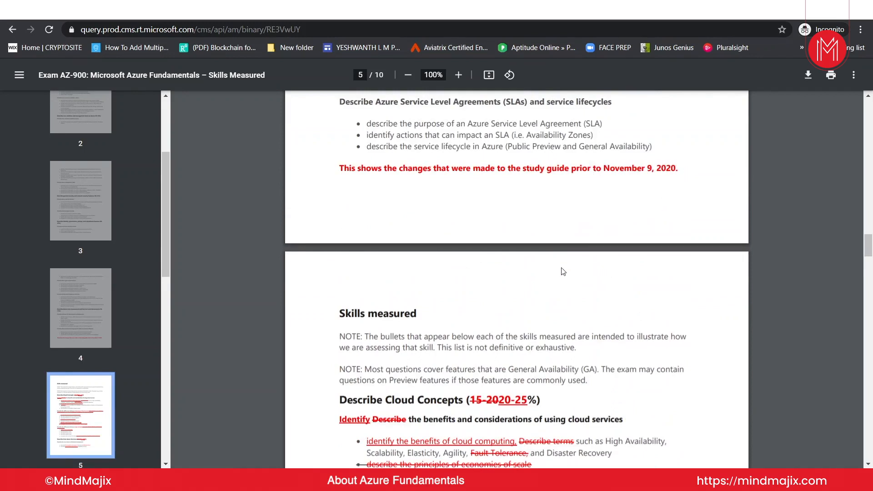
{"action": "mouse_move", "coordinate": [536, 285]}
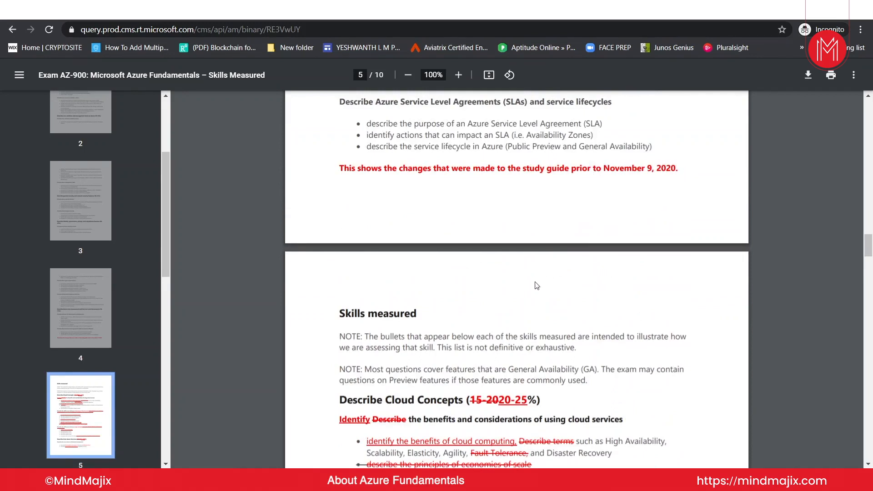
{"action": "scroll", "scroll_direction": "down", "scroll_amount": 3}
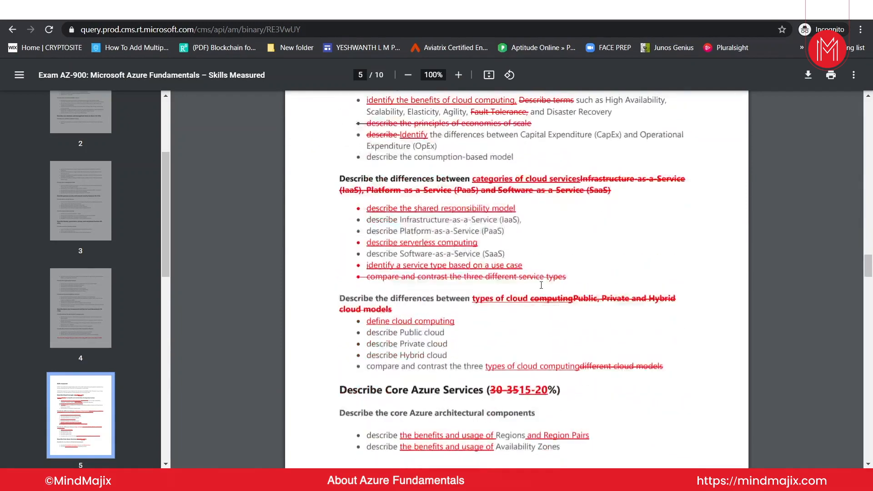
{"action": "scroll", "scroll_direction": "down", "scroll_amount": 3}
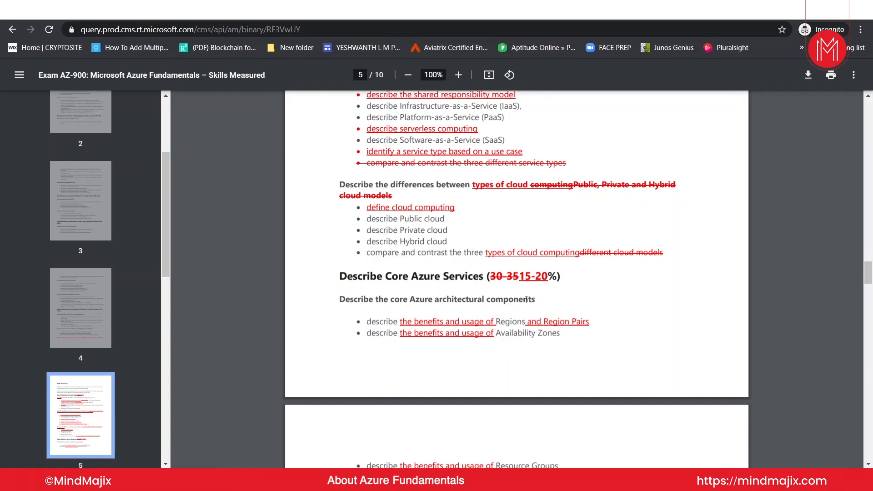
{"action": "scroll", "scroll_direction": "down", "scroll_amount": 3}
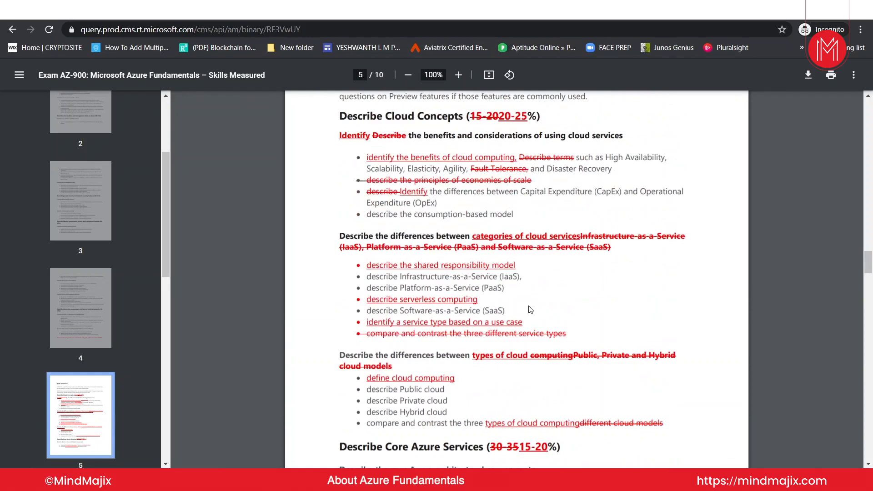
{"action": "mouse_move", "coordinate": [463, 228]}
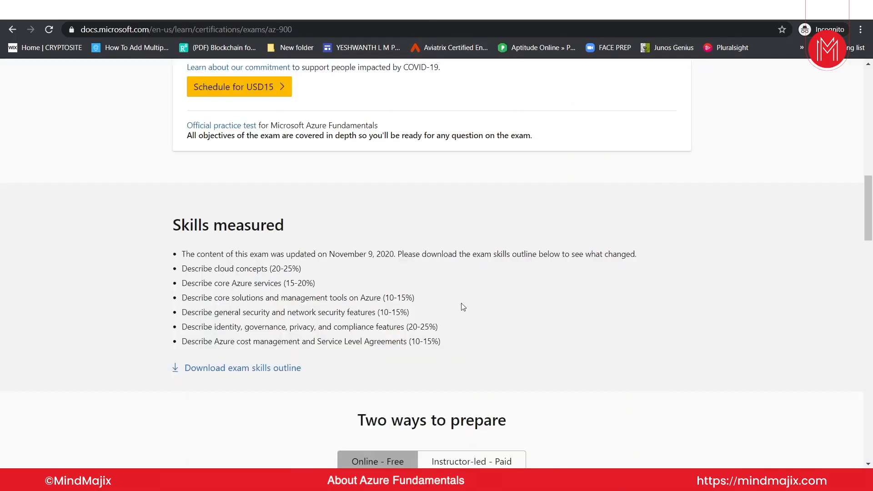
Scroll the AZ-900 page to 'Two ways to prepare', starting with Azure Fundamentals part 1.
{"action": "scroll", "scroll_direction": "down", "scroll_amount": 3}
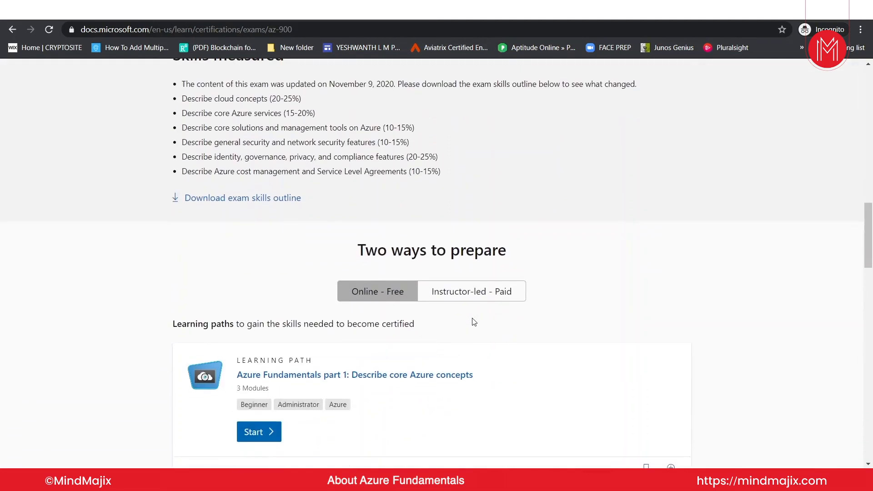
{"action": "mouse_move", "coordinate": [490, 316]}
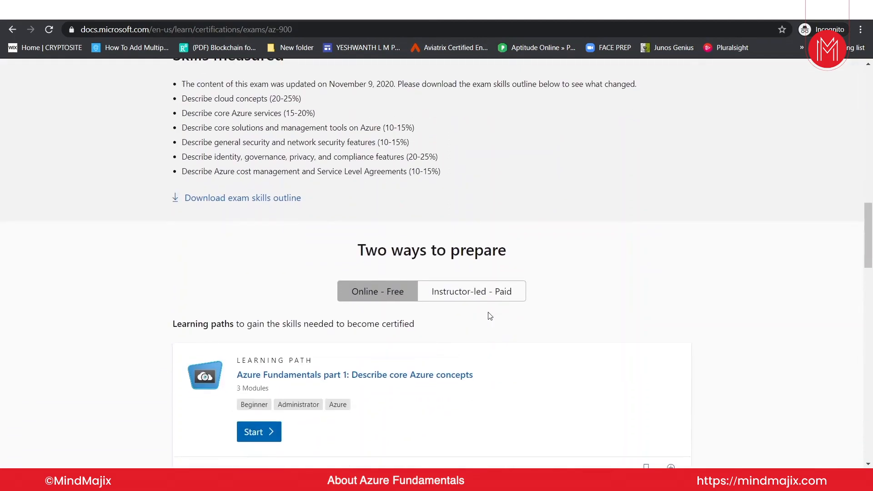